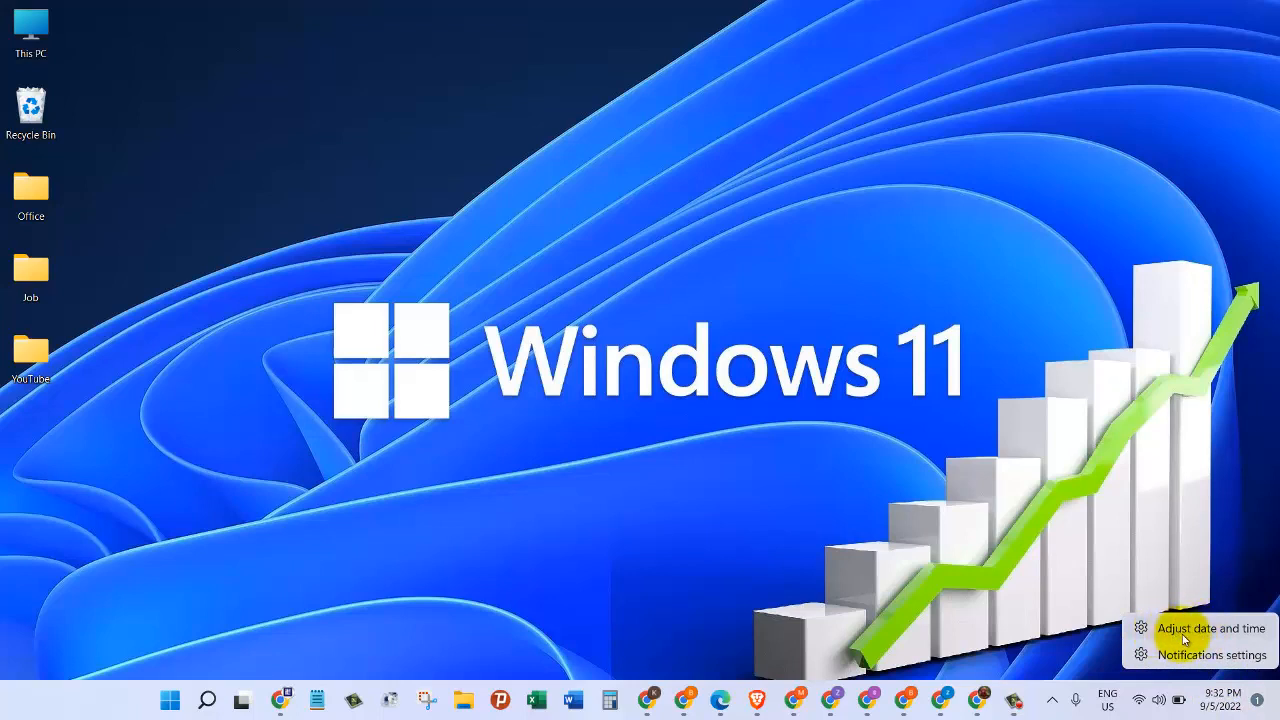
{"action": "mouse_move", "coordinate": [1222, 638]}
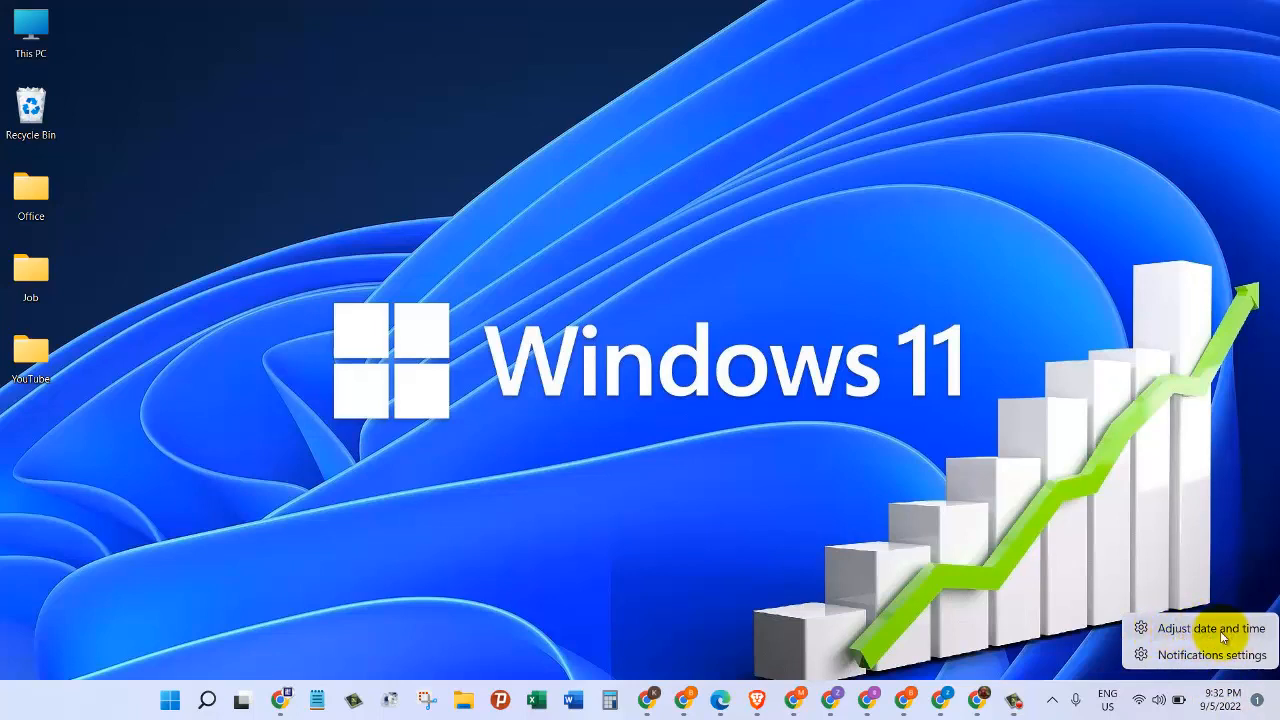
Step: Open Date & time and reselect (UTC+00:00) Dublin, Edinburgh, Lisbon, London as the time zone
{"action": "left_click", "coordinate": [1210, 628]}
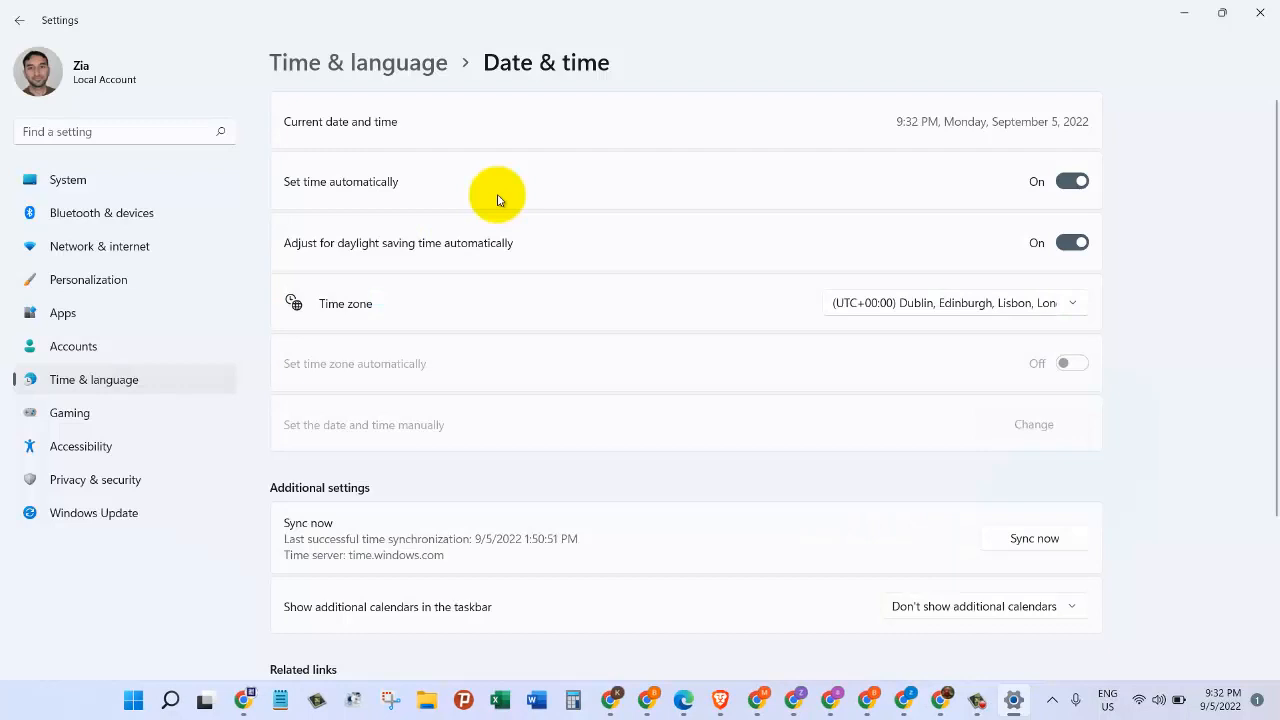
{"action": "mouse_move", "coordinate": [324, 190]}
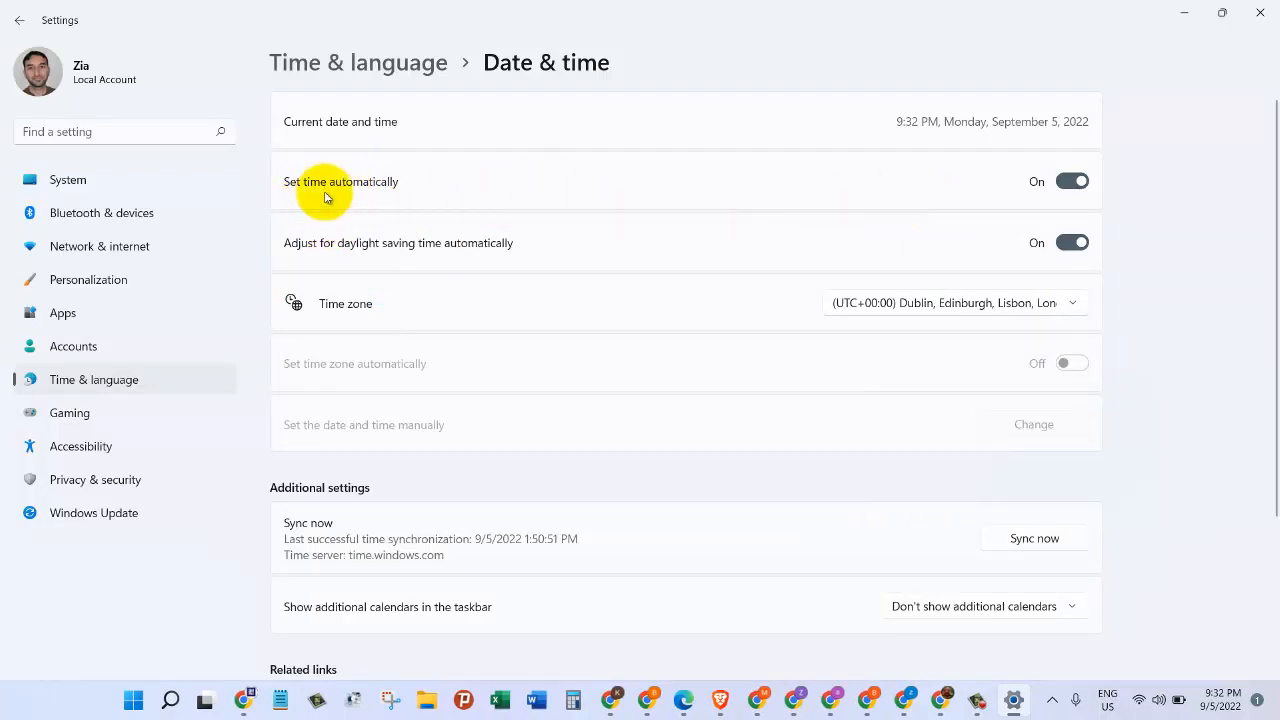
{"action": "mouse_move", "coordinate": [756, 232]}
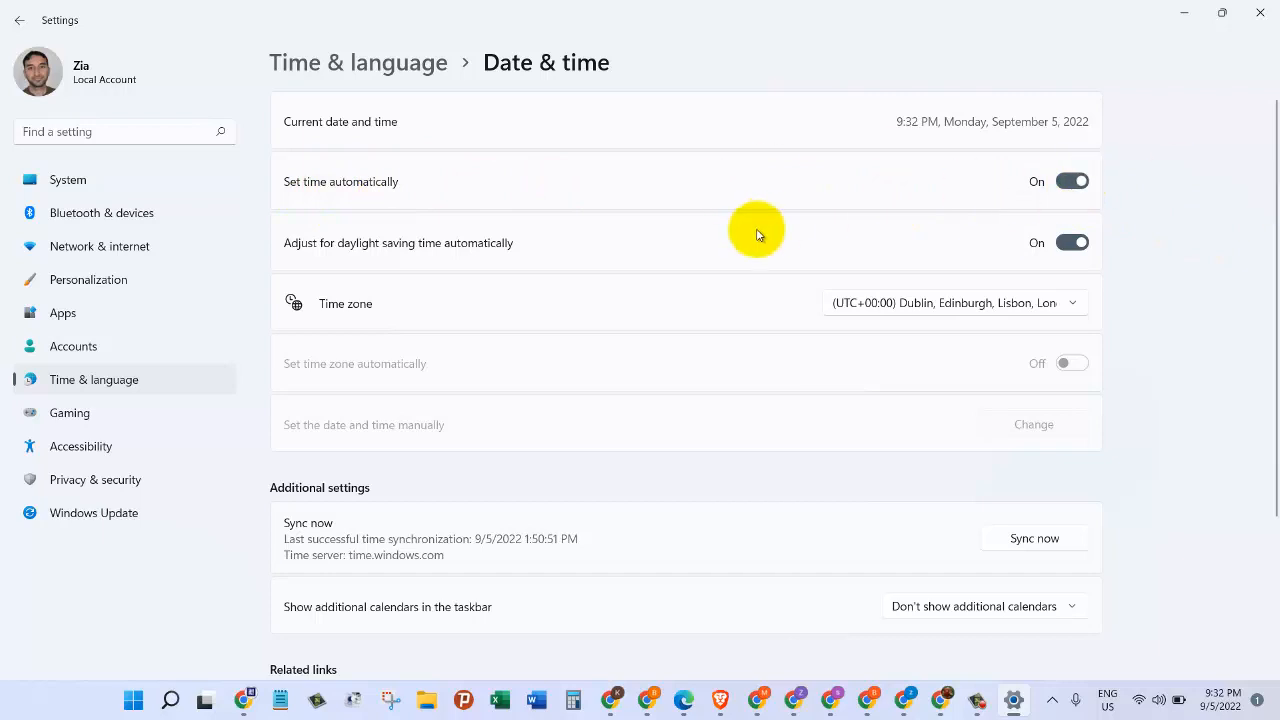
{"action": "mouse_move", "coordinate": [504, 328]}
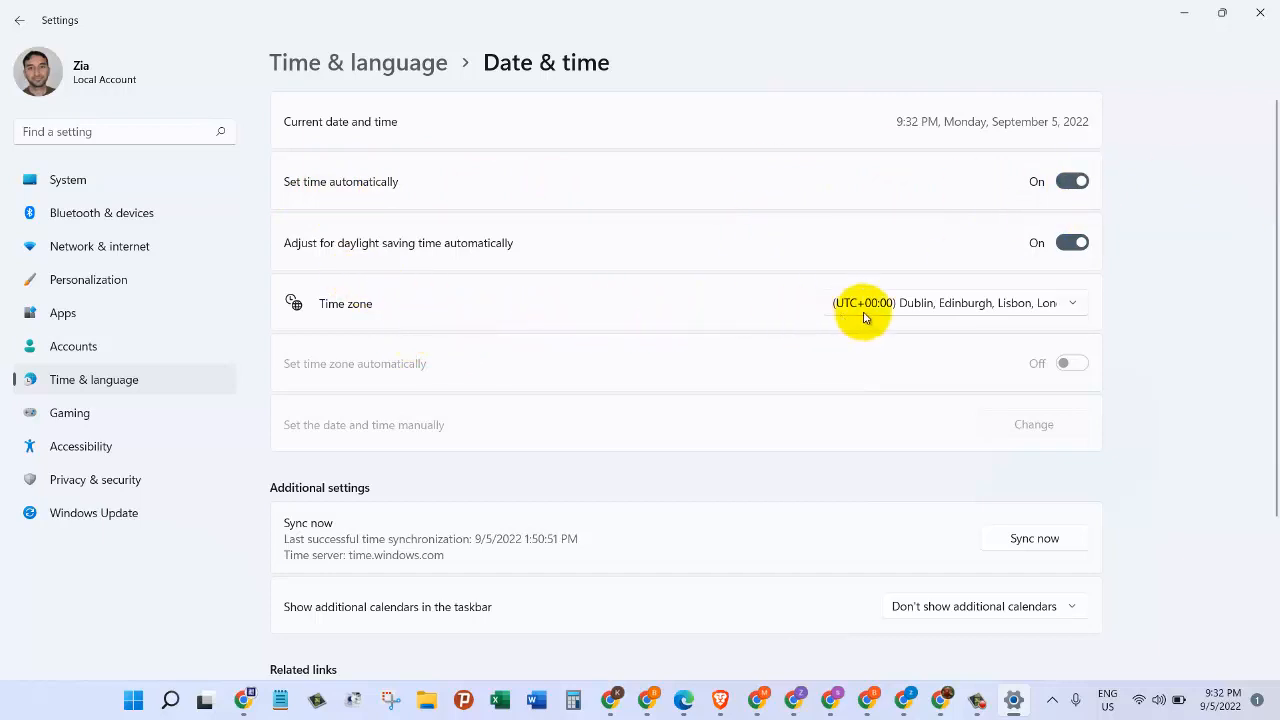
{"action": "left_click", "coordinate": [950, 304]}
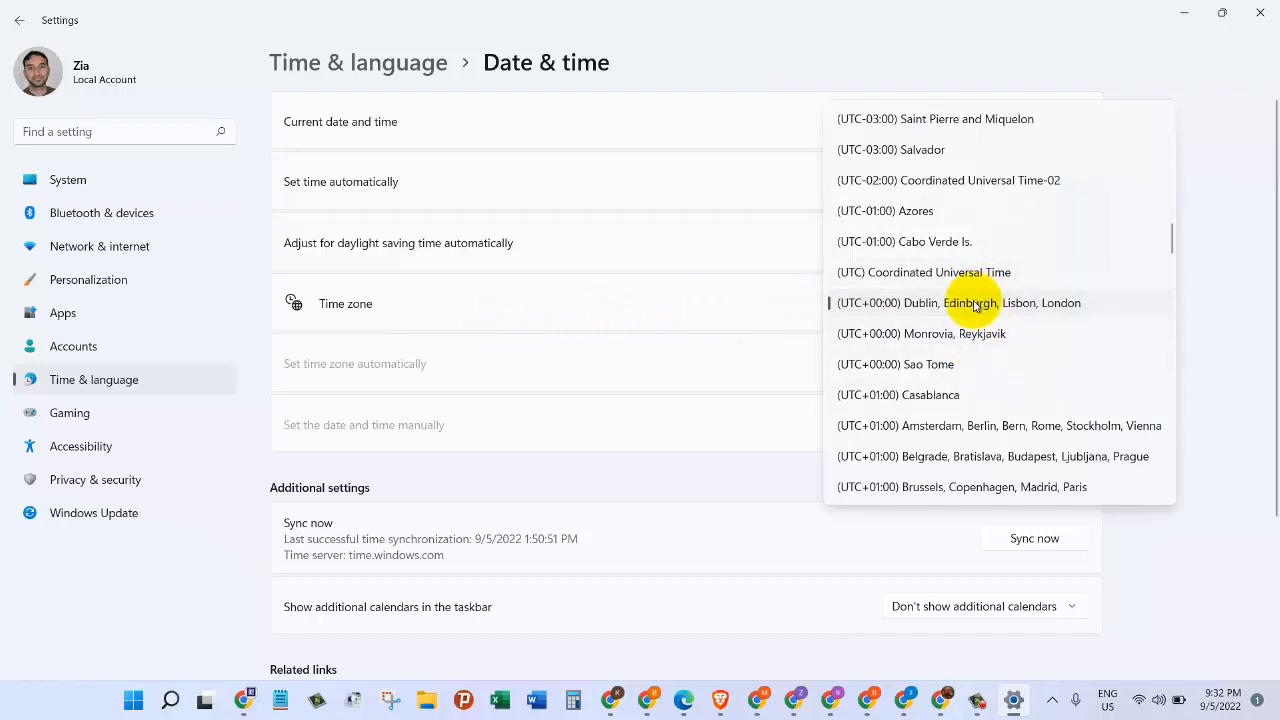
{"action": "mouse_move", "coordinate": [940, 180]}
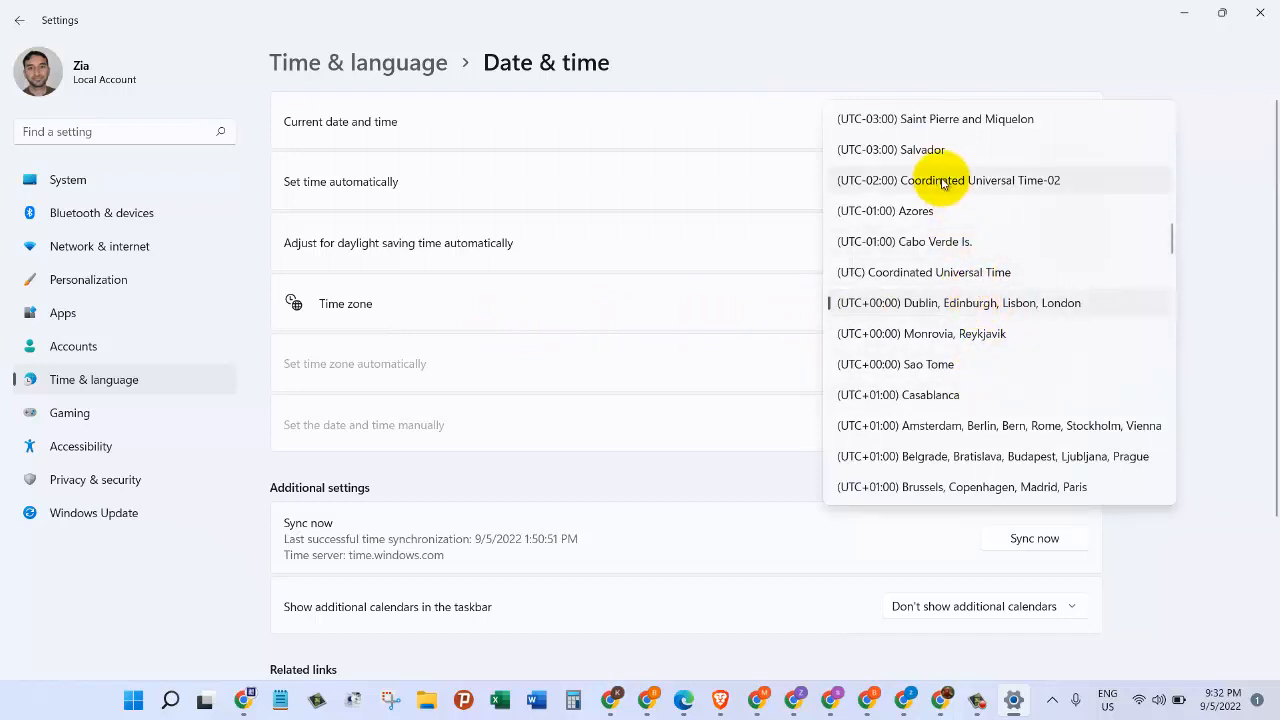
{"action": "mouse_move", "coordinate": [840, 334]}
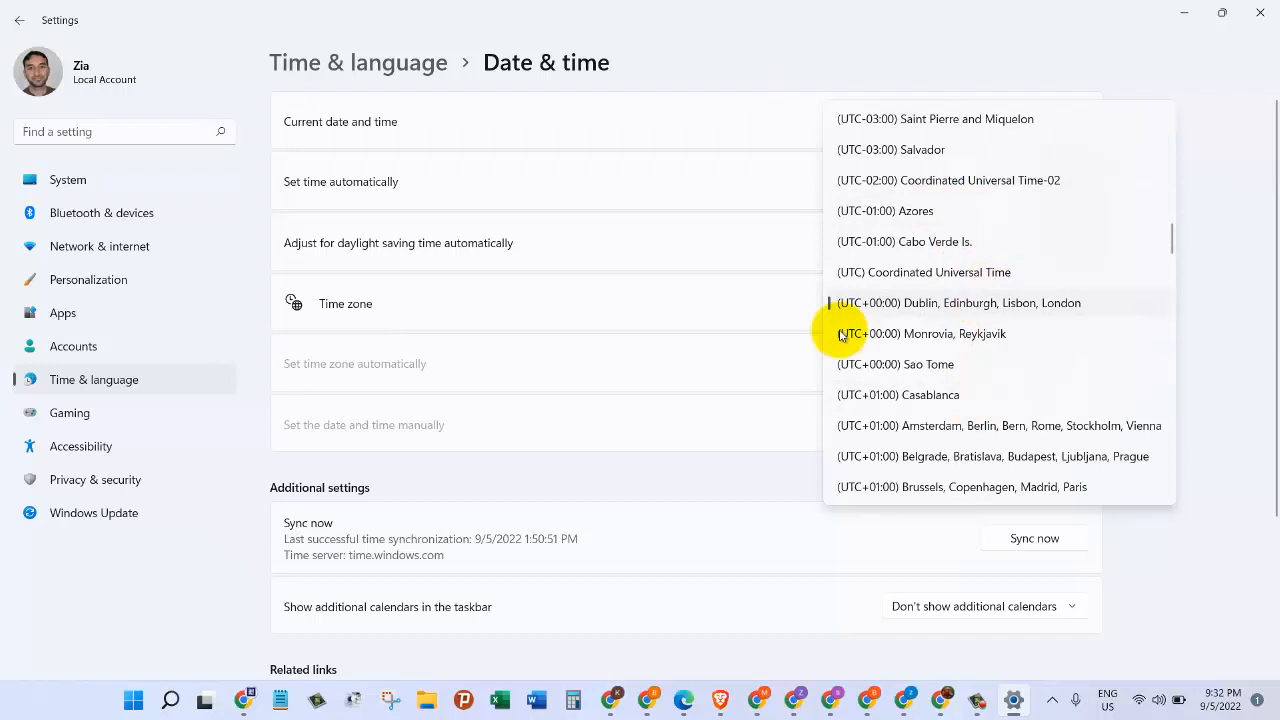
{"action": "left_click", "coordinate": [956, 304]}
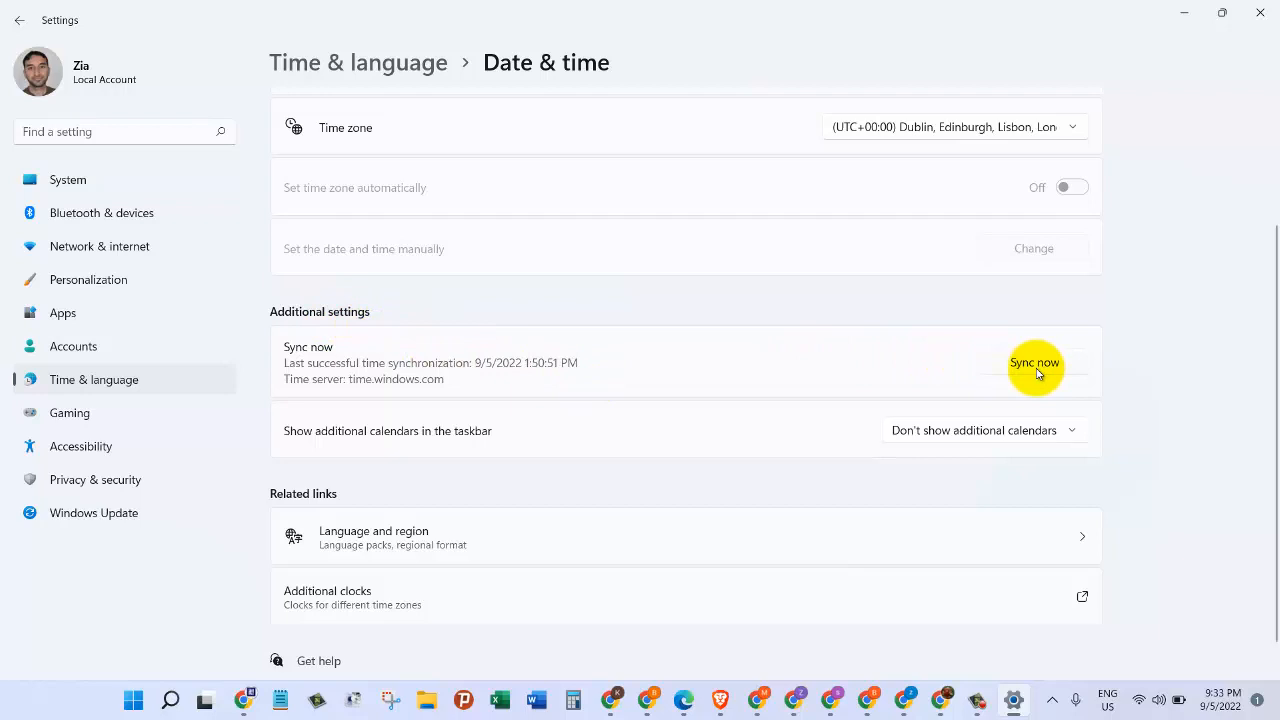
Step: Run Sync now so the last successful synchronization reads 9/5/2022 9:33:11 PM
{"action": "left_click", "coordinate": [1034, 362]}
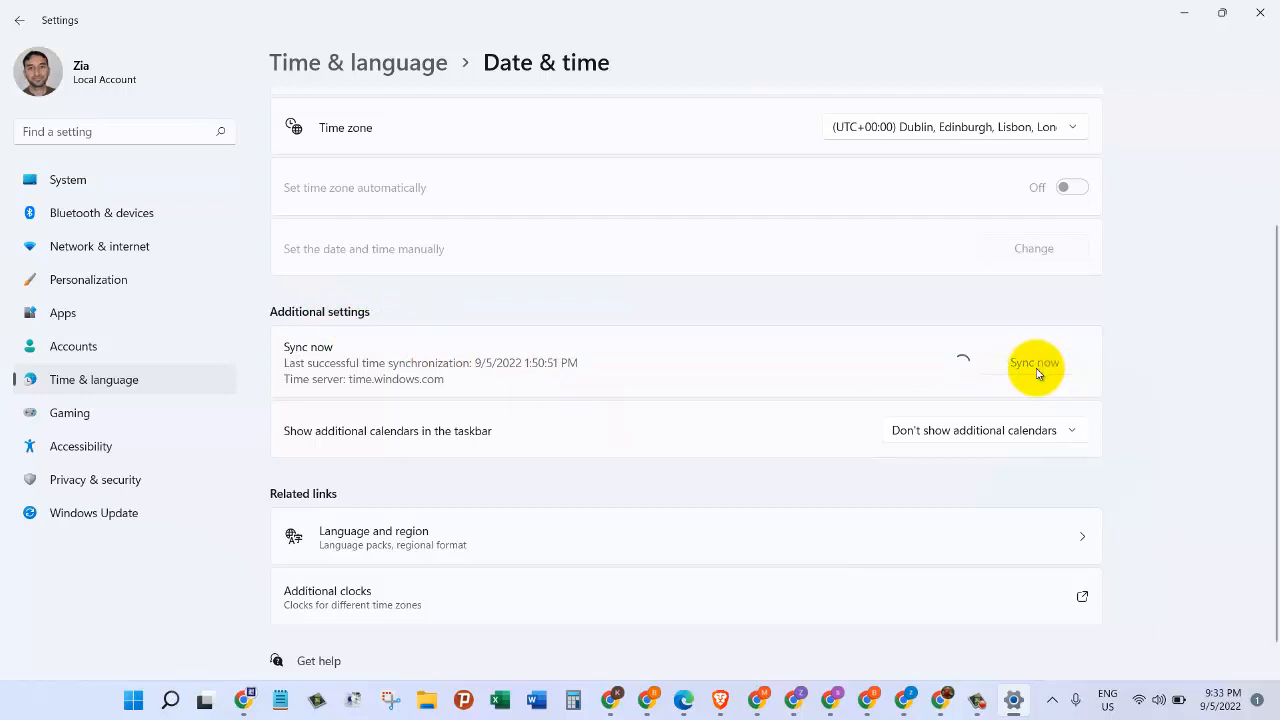
{"action": "left_click", "coordinate": [1034, 362]}
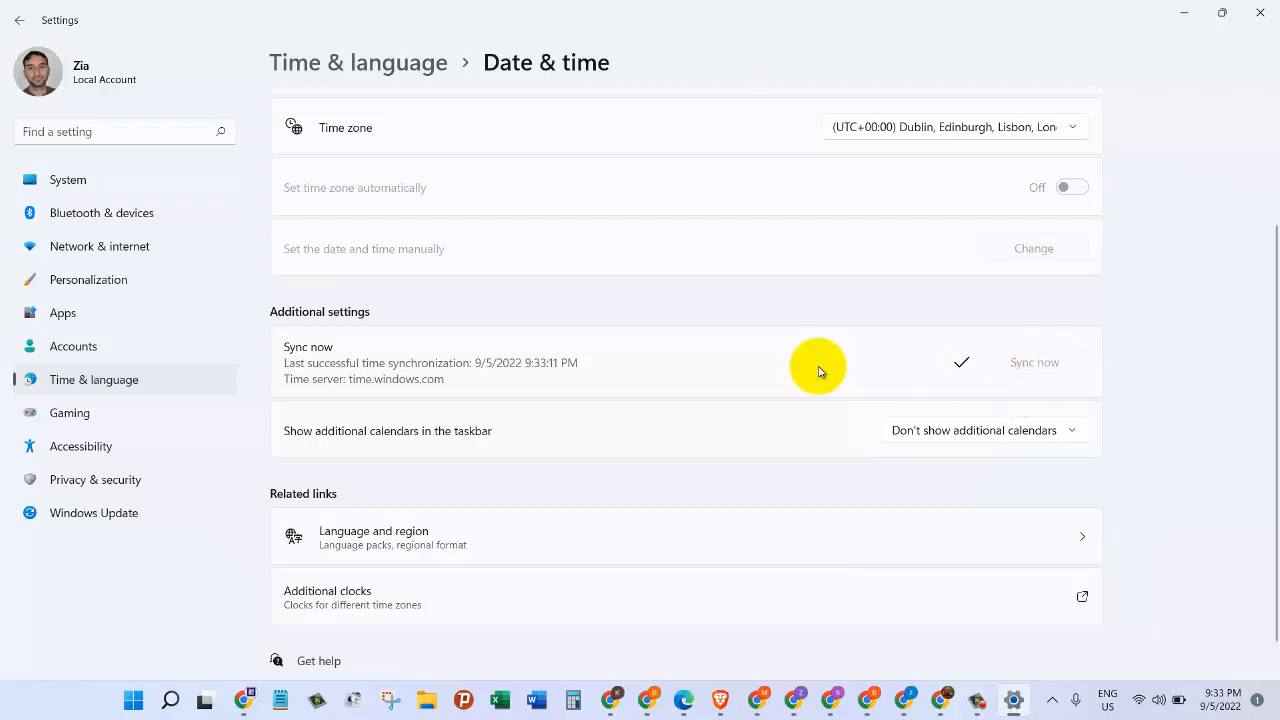
{"action": "scroll", "scroll_direction": "down", "scroll_amount": 3}
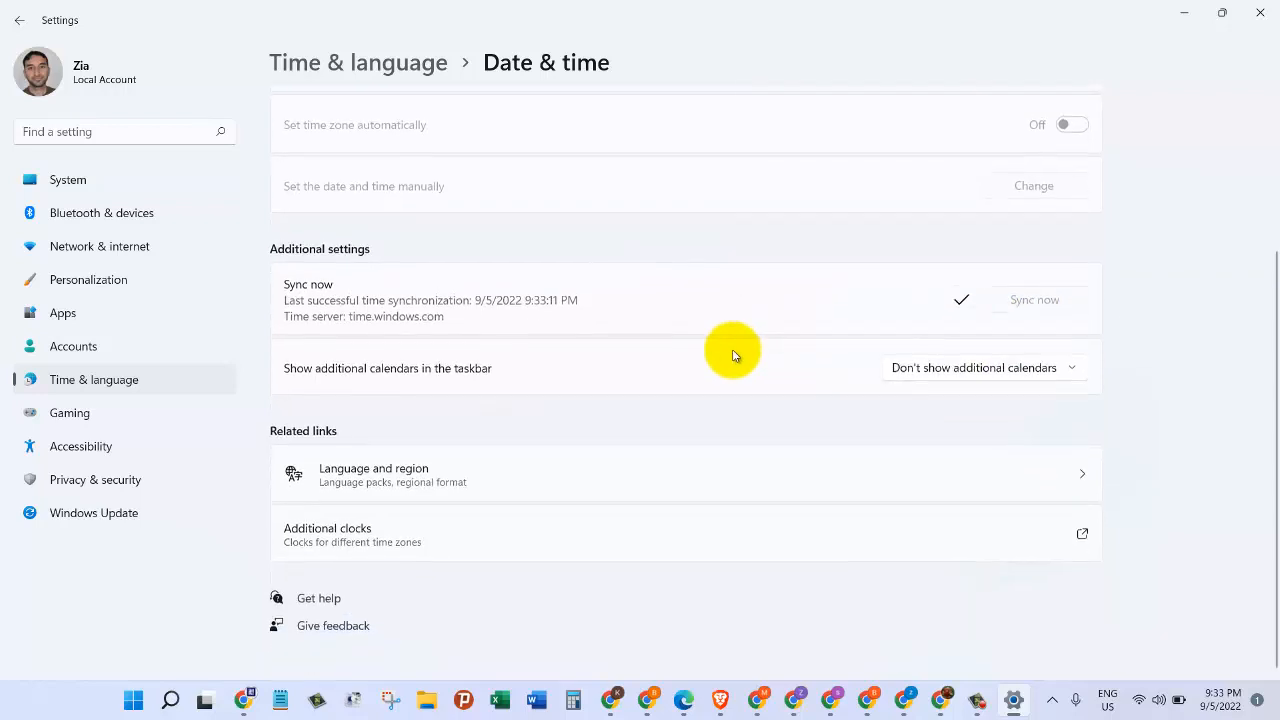